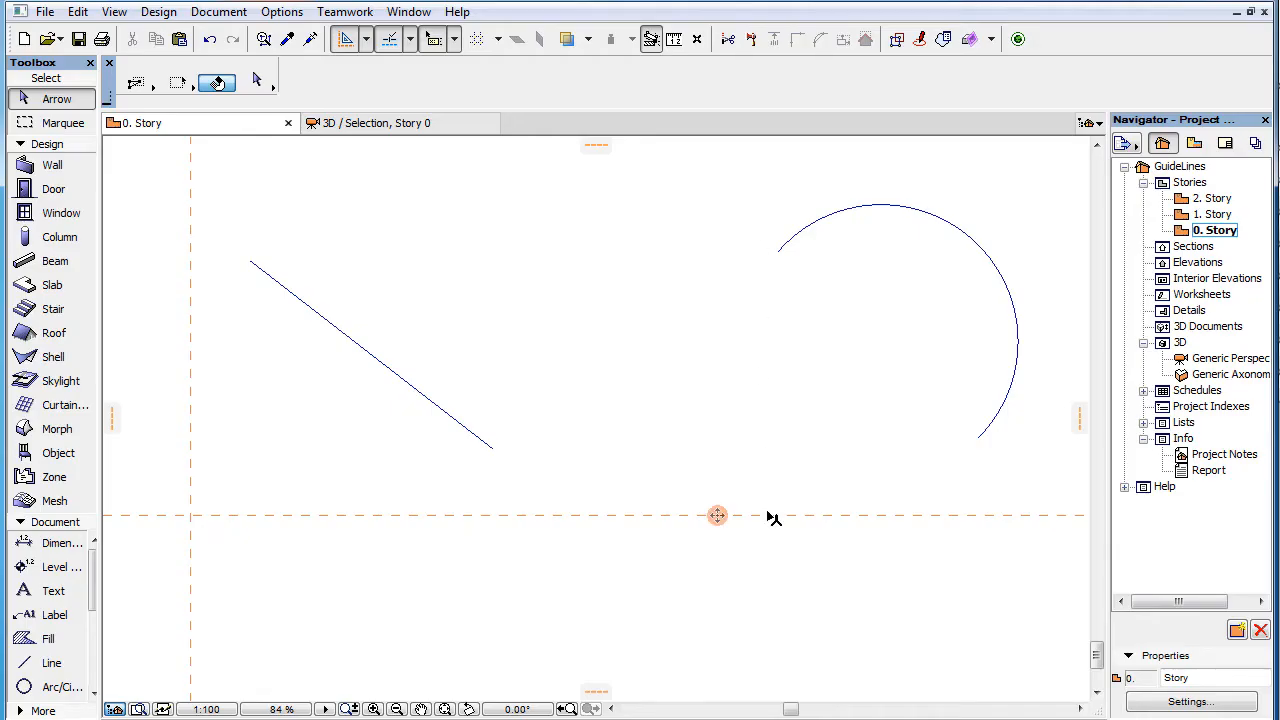
pyautogui.moveTo(717, 517)
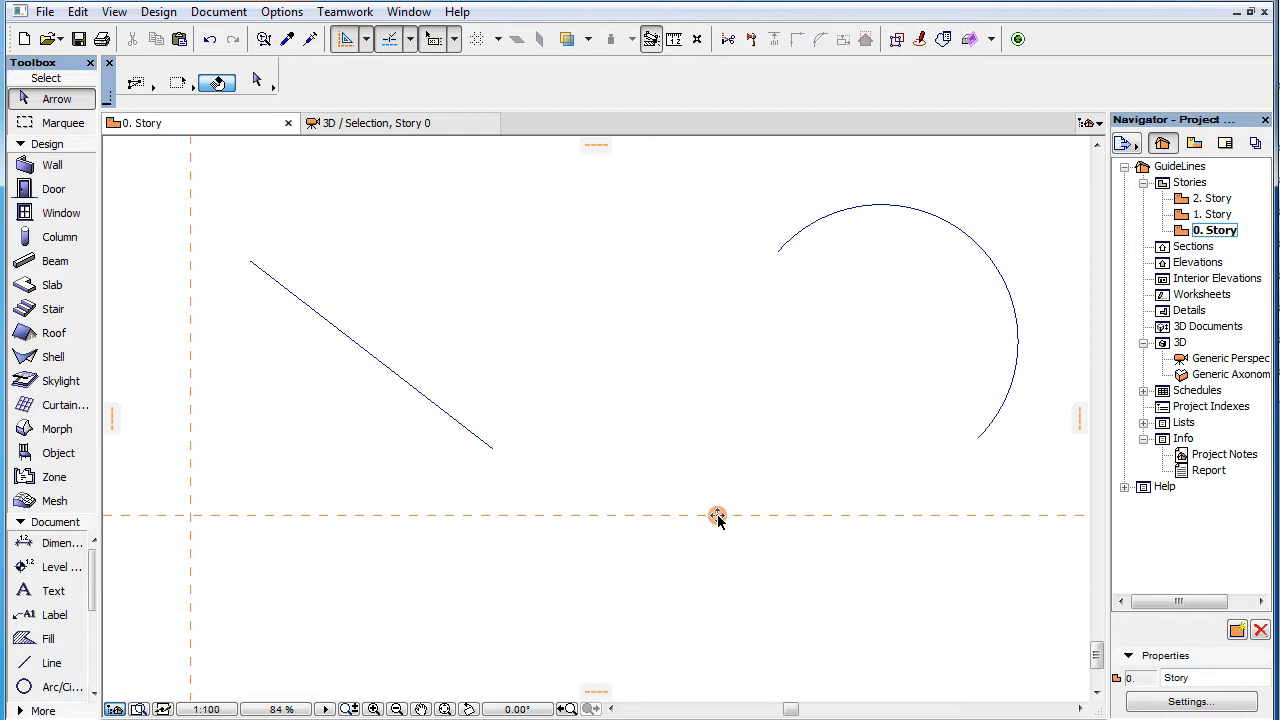
# Drag the horizontal guideline down below the diagonal line and the arc
pyautogui.moveTo(717, 517); pyautogui.dragTo(640, 627)
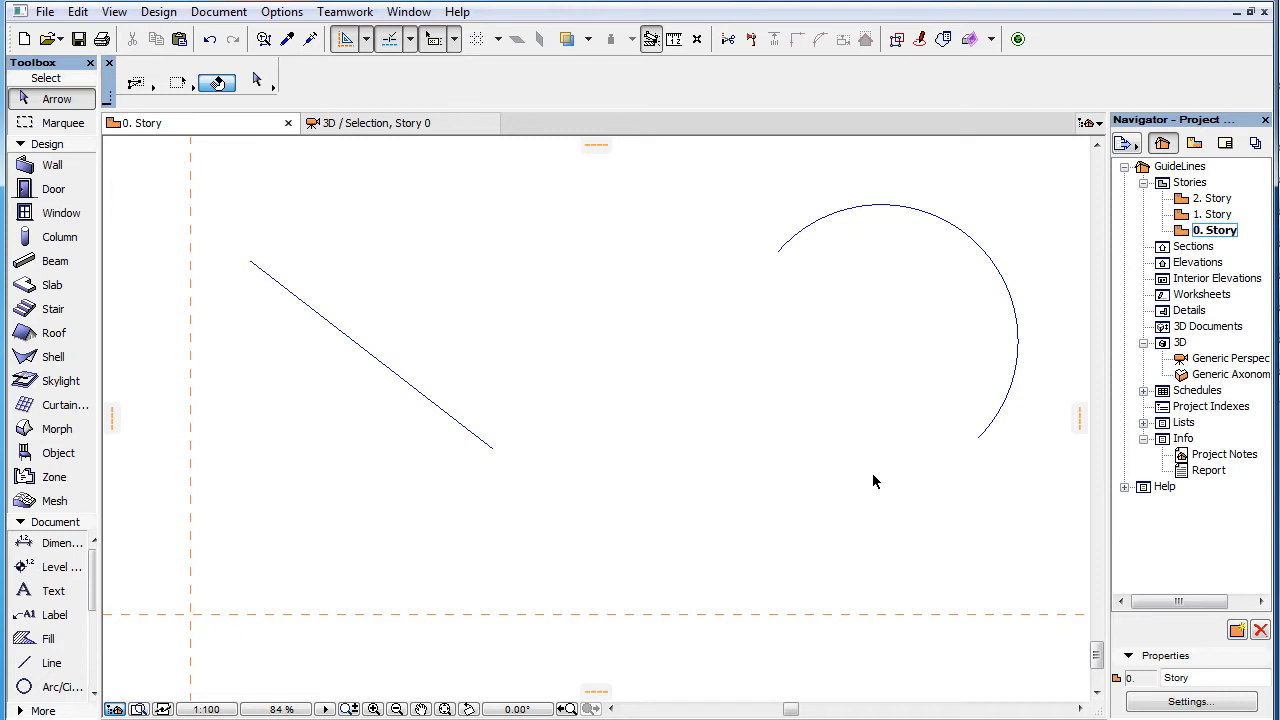
pyautogui.moveTo(710, 543)
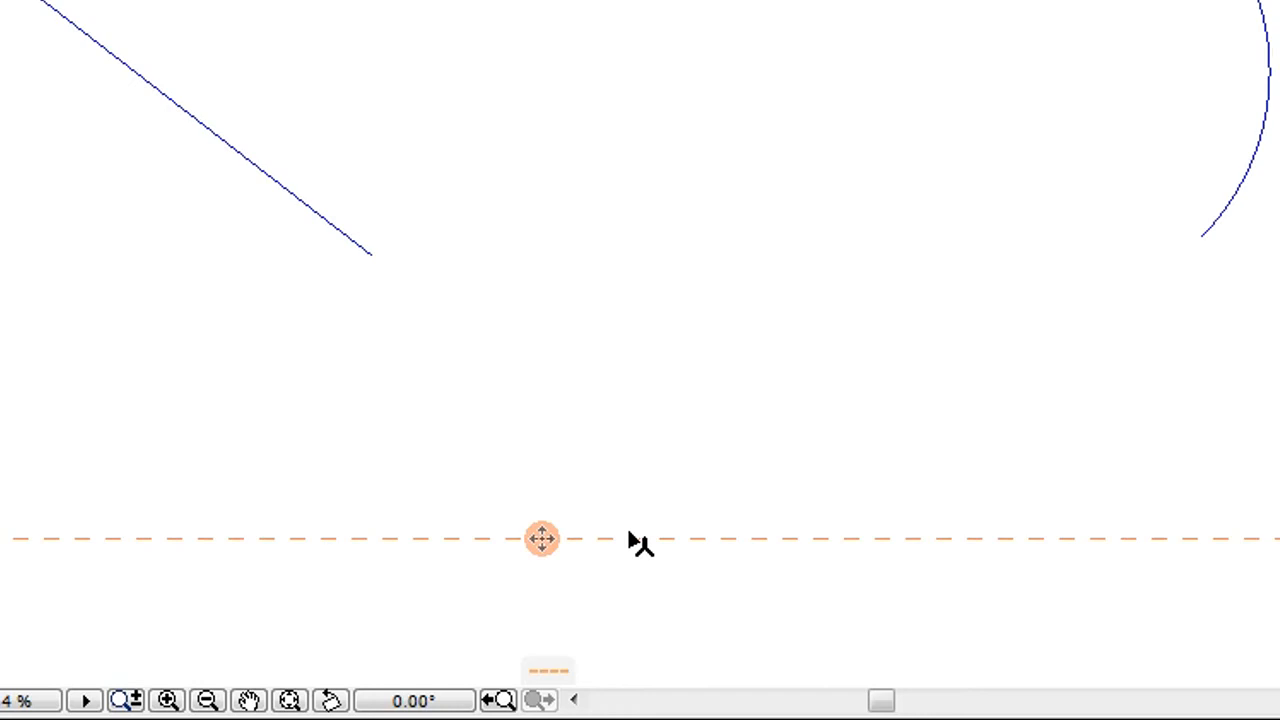
pyautogui.moveTo(562, 497)
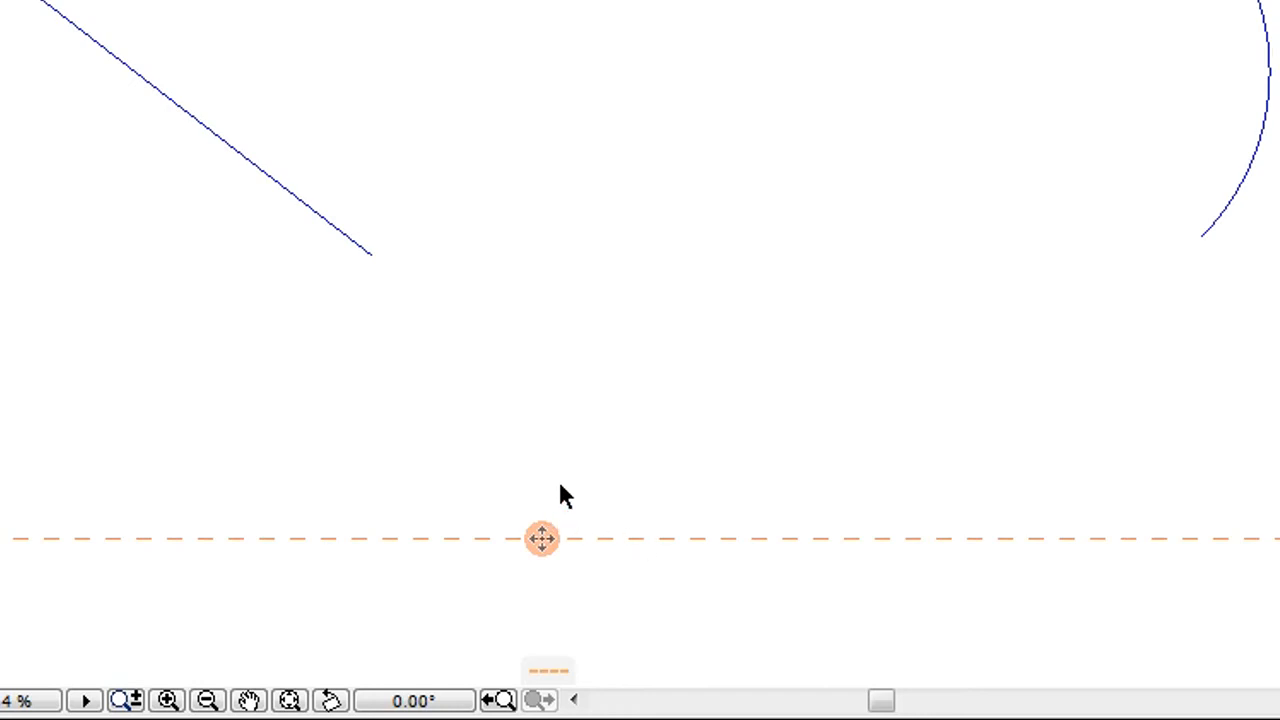
pyautogui.moveTo(610, 497)
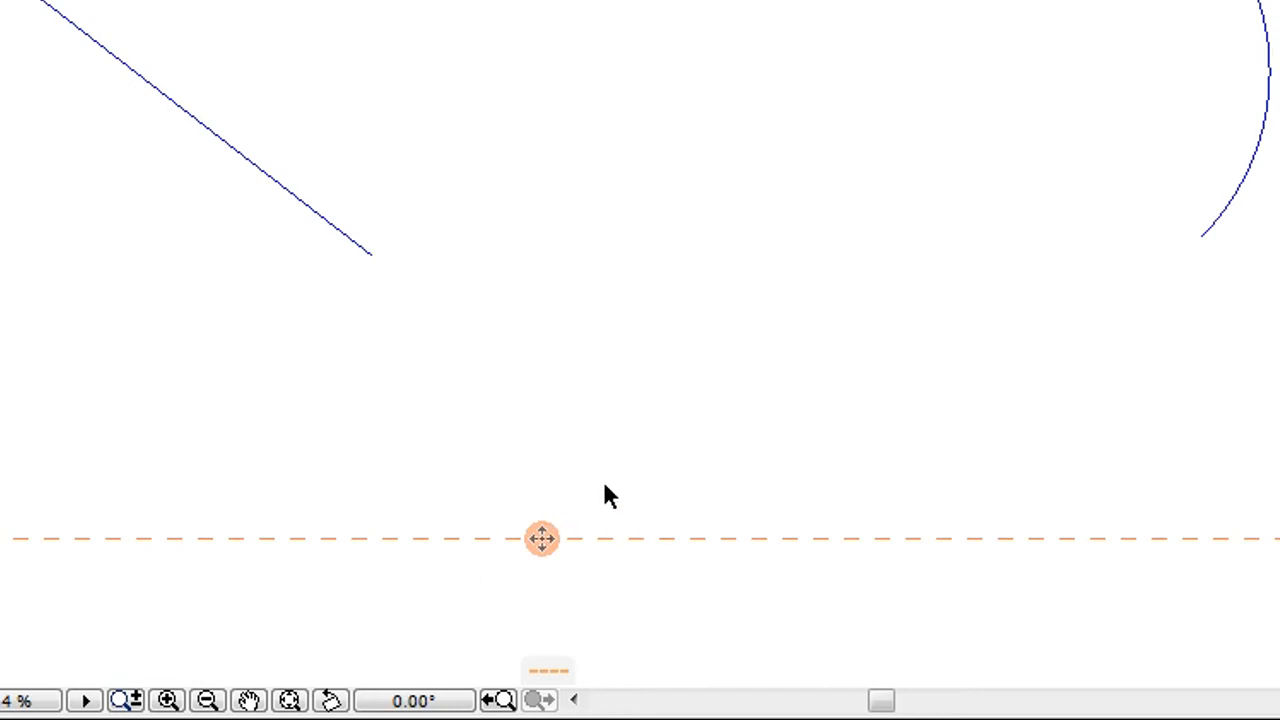
pyautogui.moveTo(491, 601)
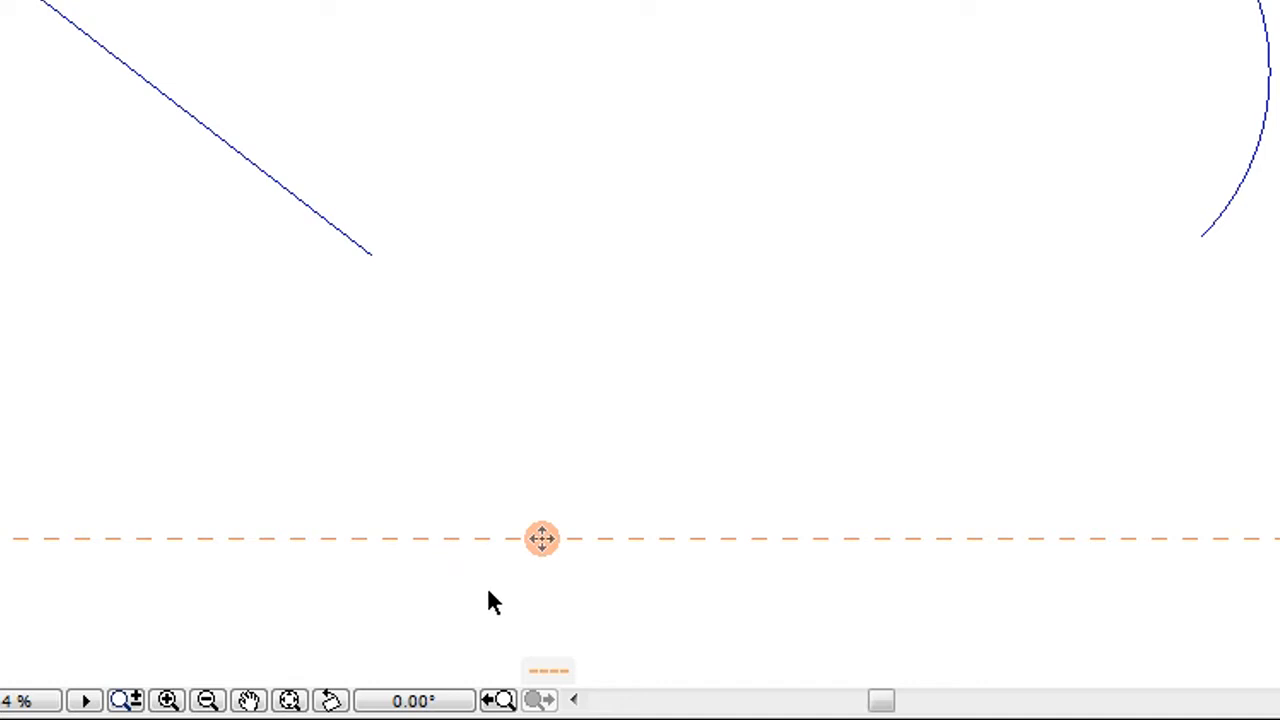
pyautogui.moveTo(547, 476)
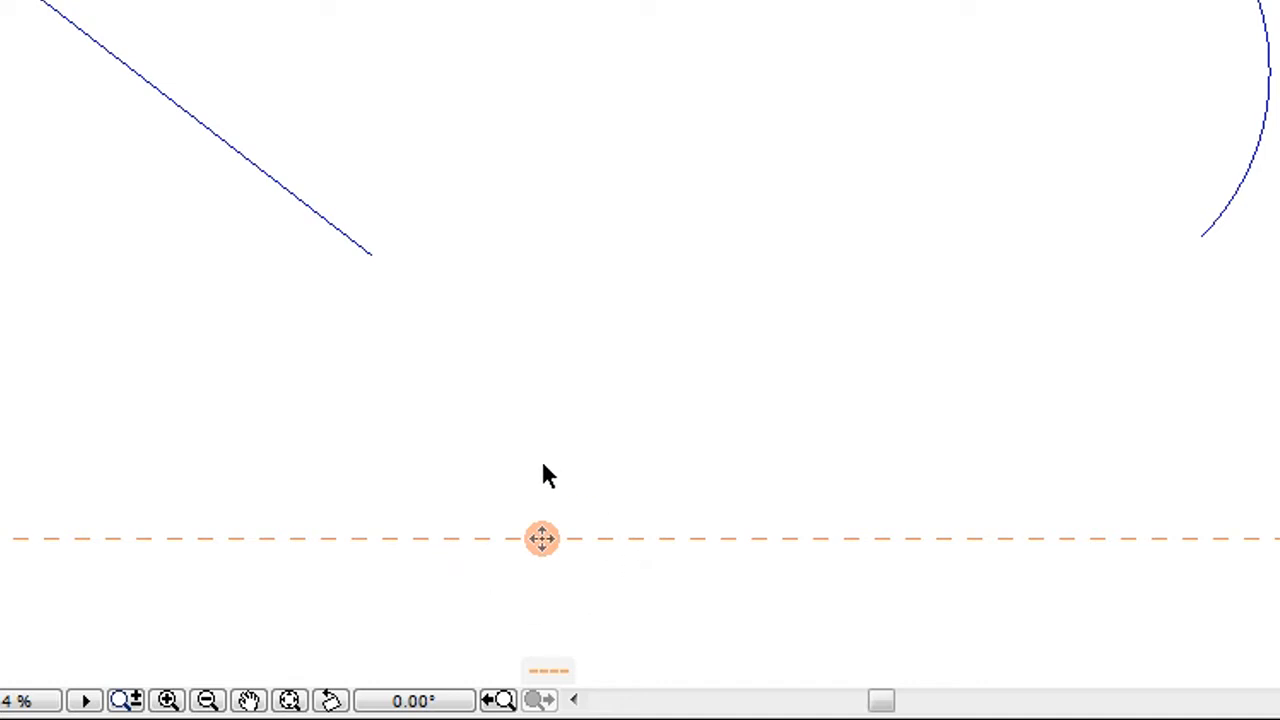
pyautogui.moveTo(556, 595)
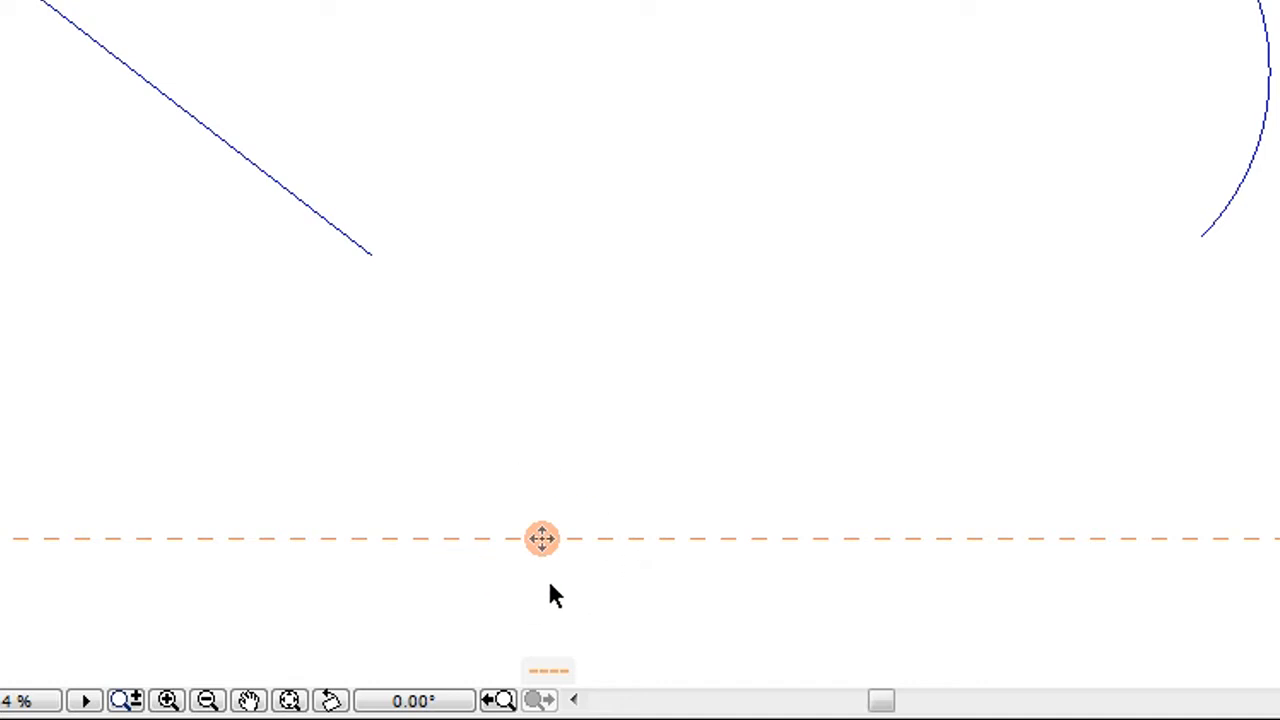
pyautogui.moveTo(620, 505)
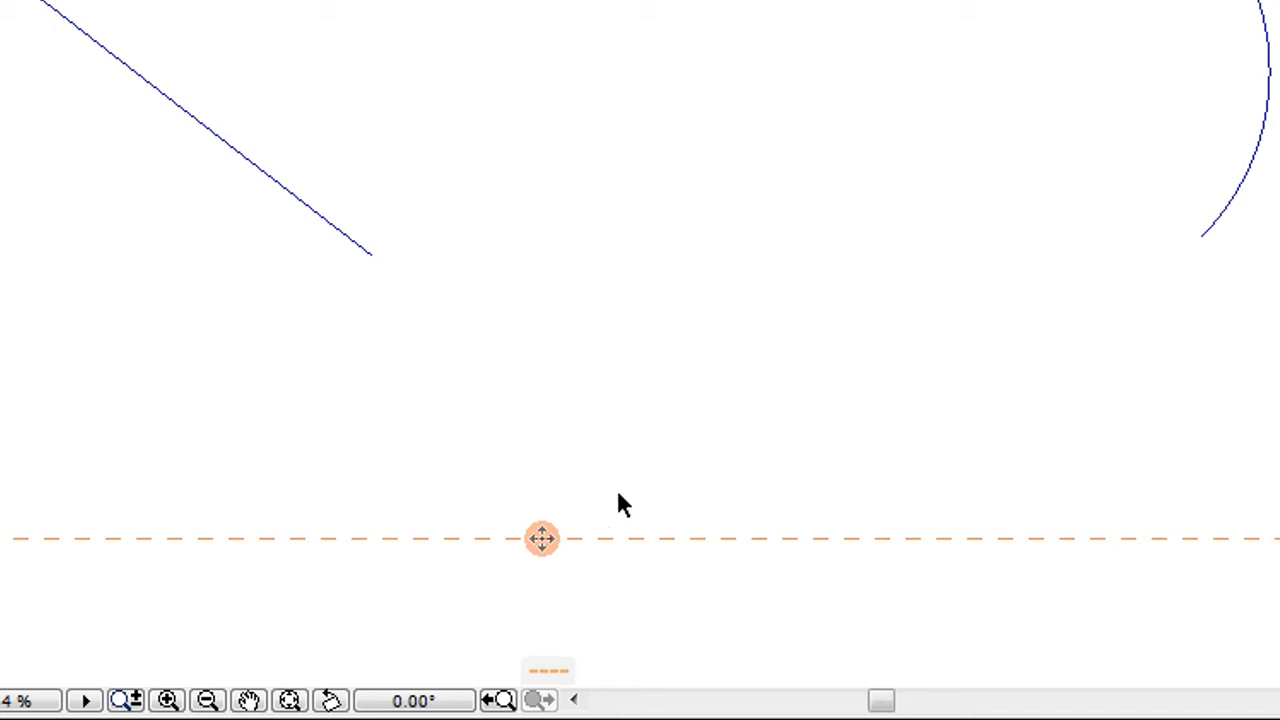
pyautogui.moveTo(590, 477)
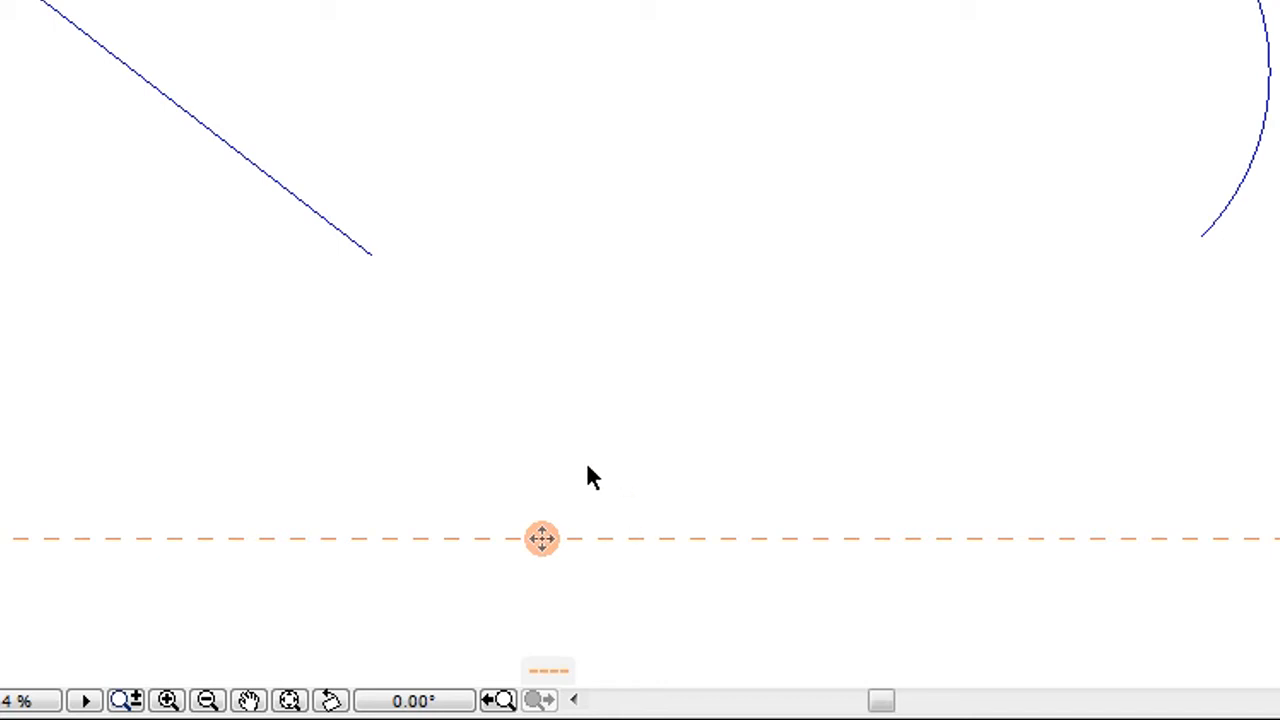
pyautogui.moveTo(543, 543)
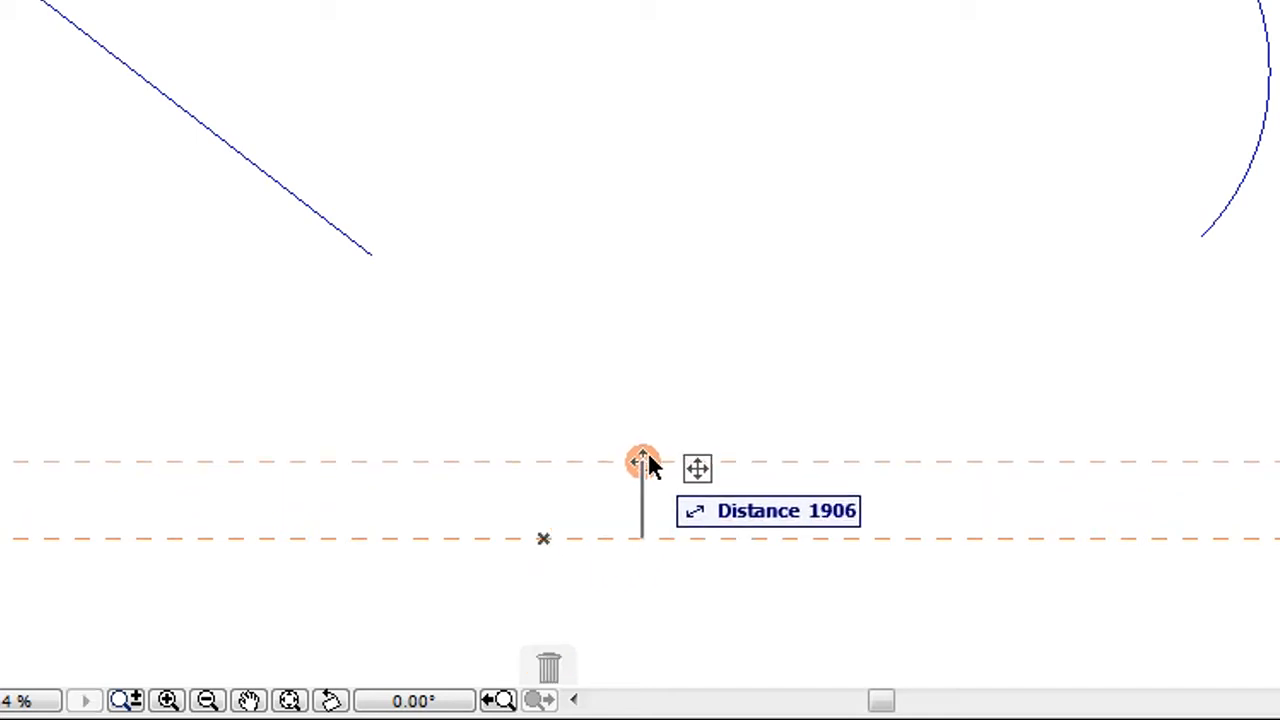
# Drag the horizontal guideline back up near the diagonal line's lower end
pyautogui.moveTo(640, 460); pyautogui.dragTo(748, 358)
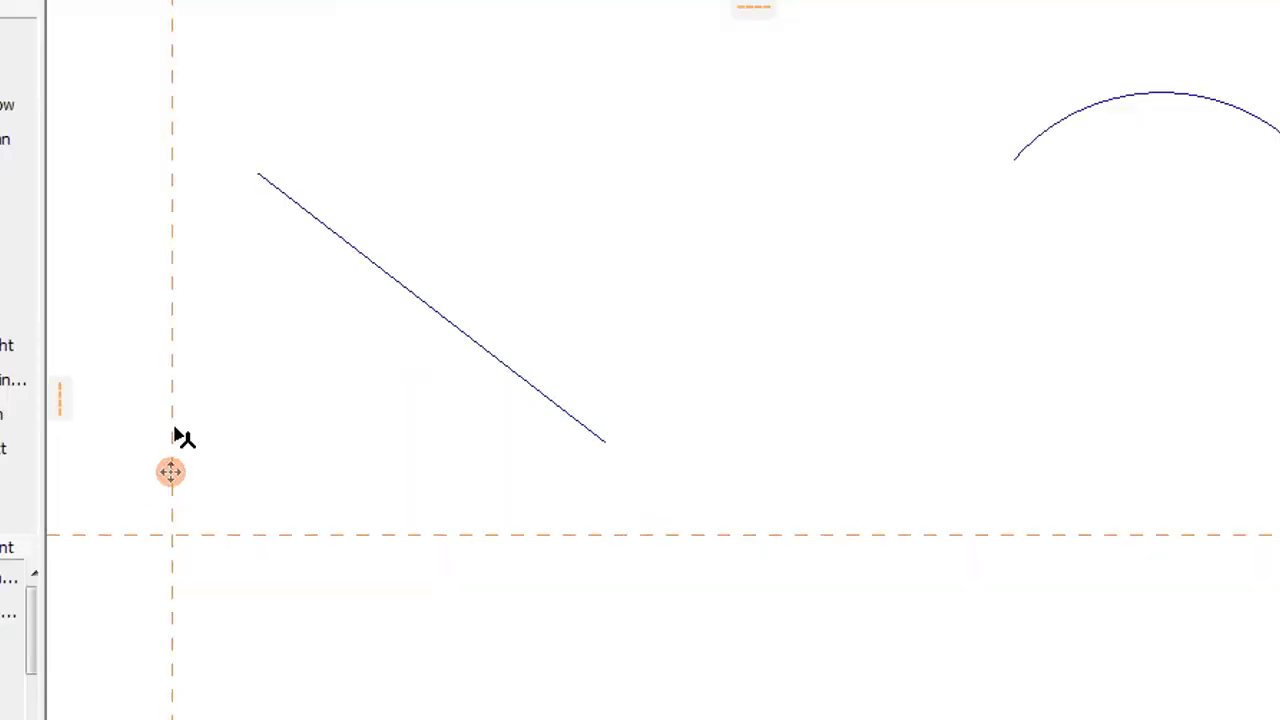
pyautogui.moveTo(171, 473)
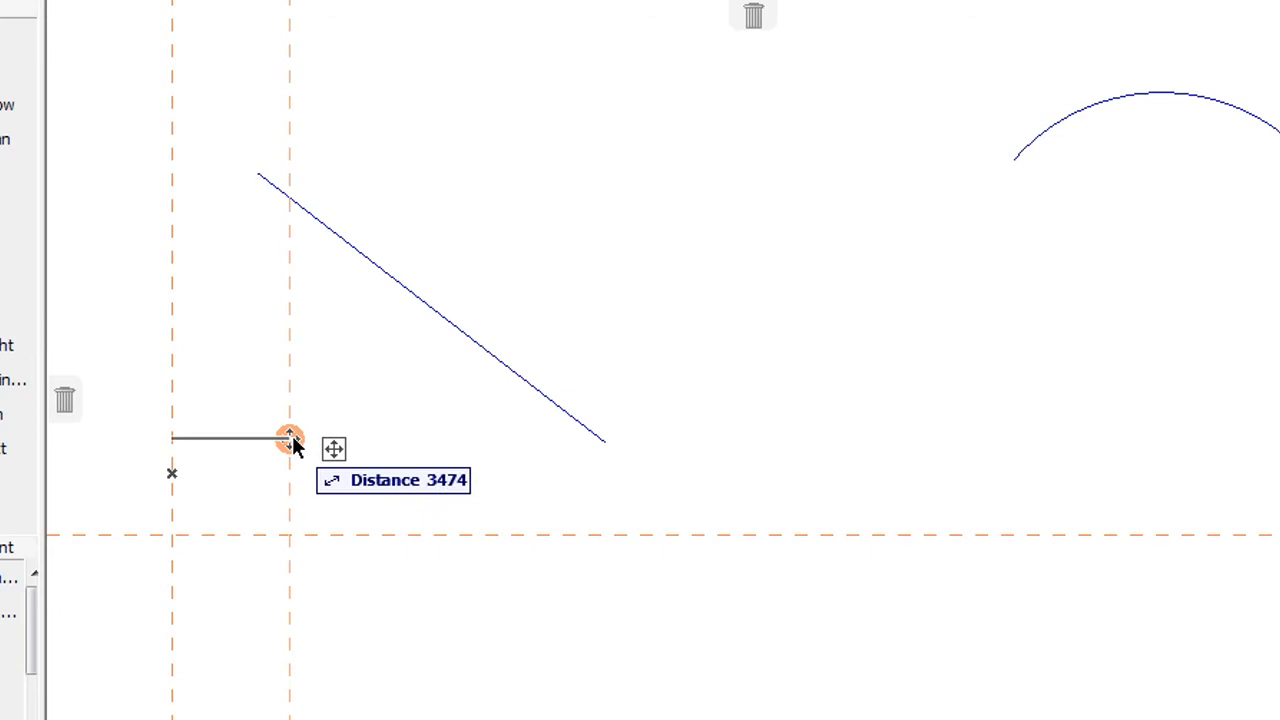
# Drag the vertical guideline rightward until it crosses the diagonal line
pyautogui.moveTo(290, 437); pyautogui.dragTo(299, 420)
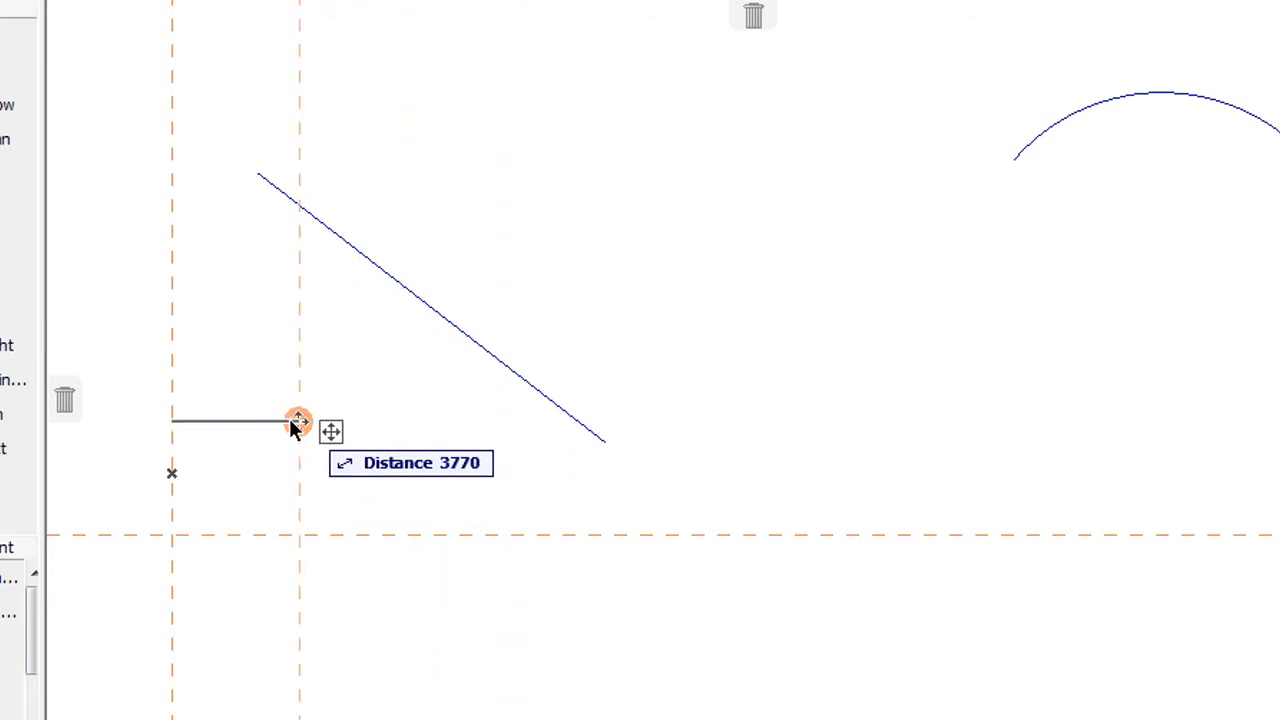
pyautogui.moveTo(300, 420); pyautogui.dragTo(483, 425)
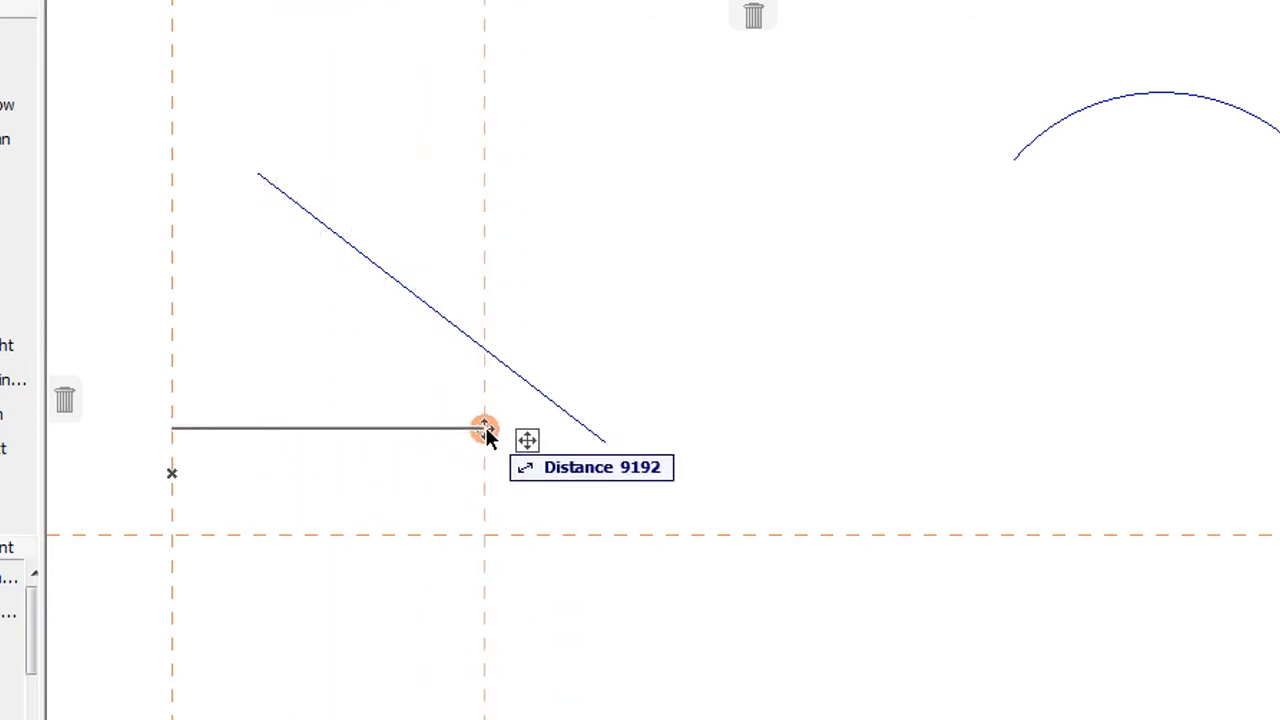
pyautogui.moveTo(485, 428); pyautogui.dragTo(360, 398)
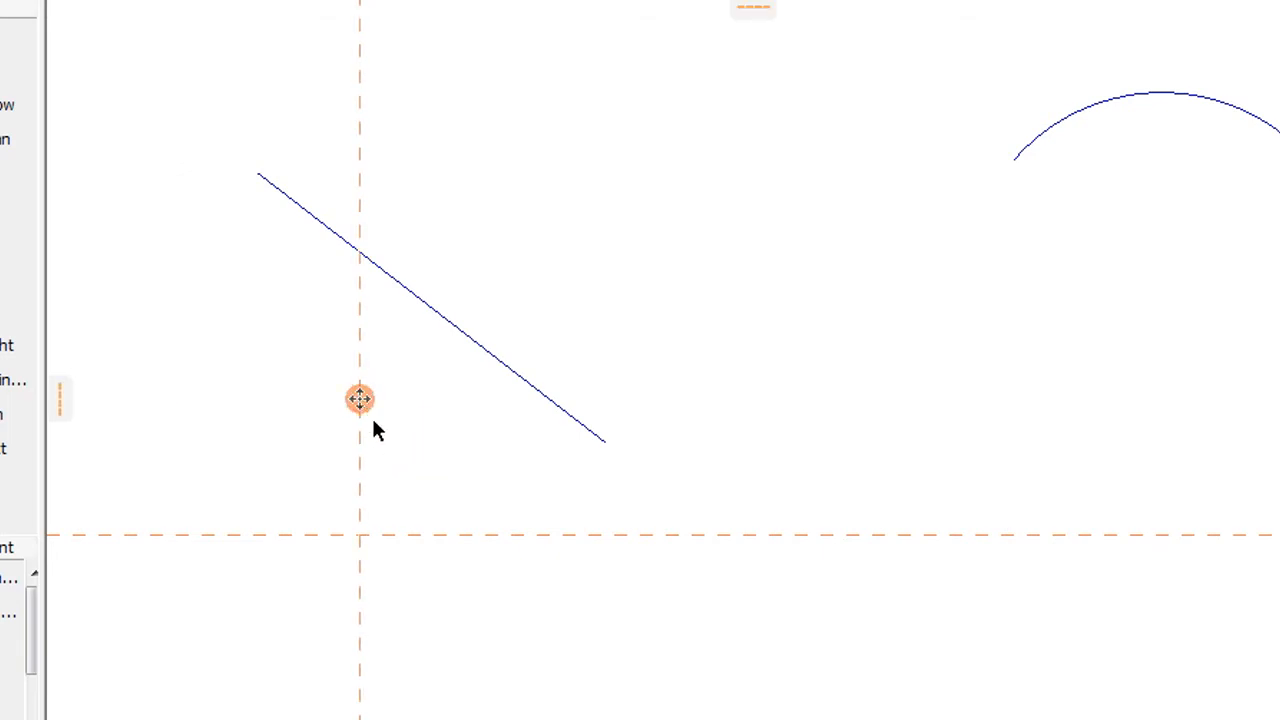
pyautogui.moveTo(655, 672)
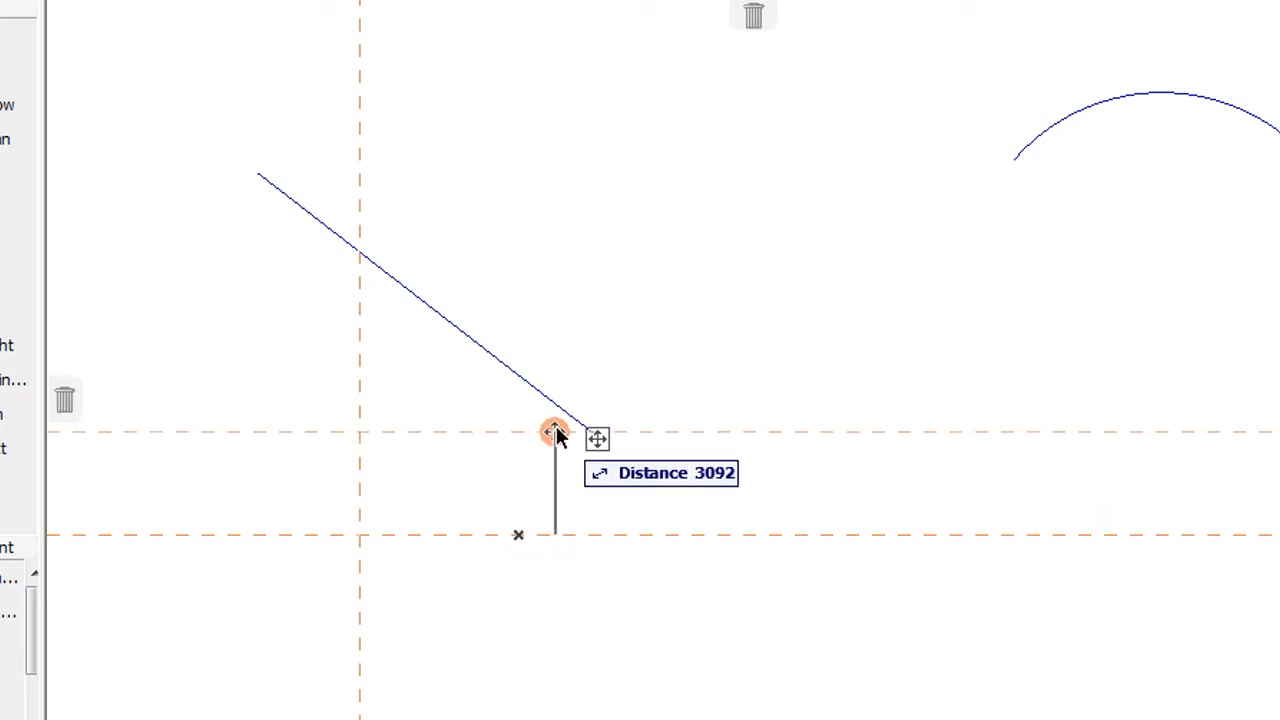
# Snap the horizontal guideline onto the diagonal line and the vertical guideline onto the arc
pyautogui.moveTo(555, 432); pyautogui.dragTo(565, 412)
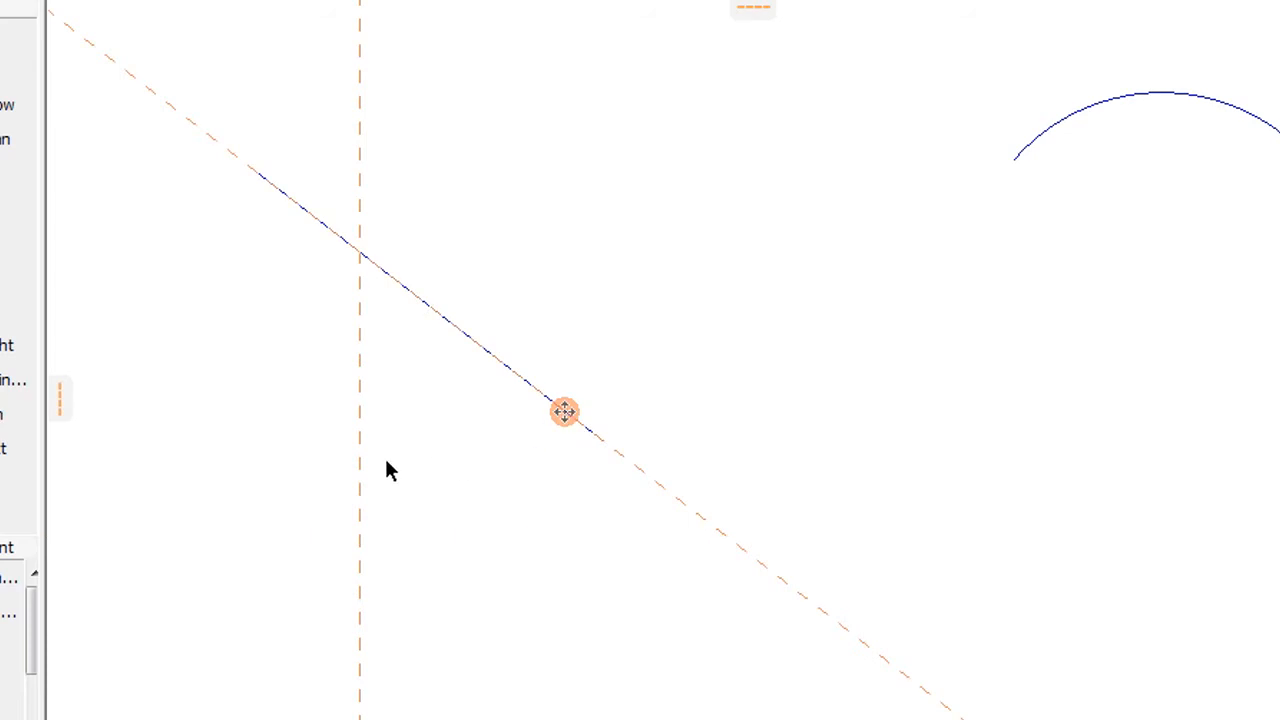
pyautogui.moveTo(565, 412); pyautogui.dragTo(870, 240)
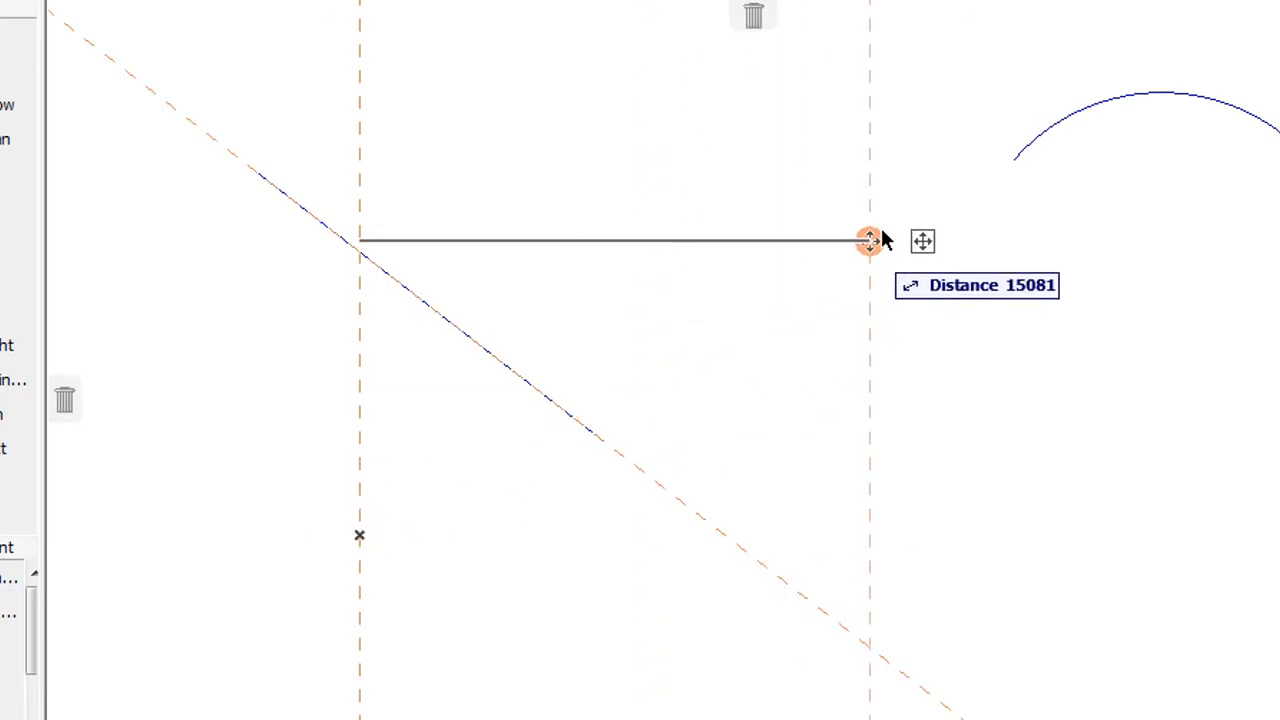
pyautogui.moveTo(870, 240); pyautogui.dragTo(1040, 135)
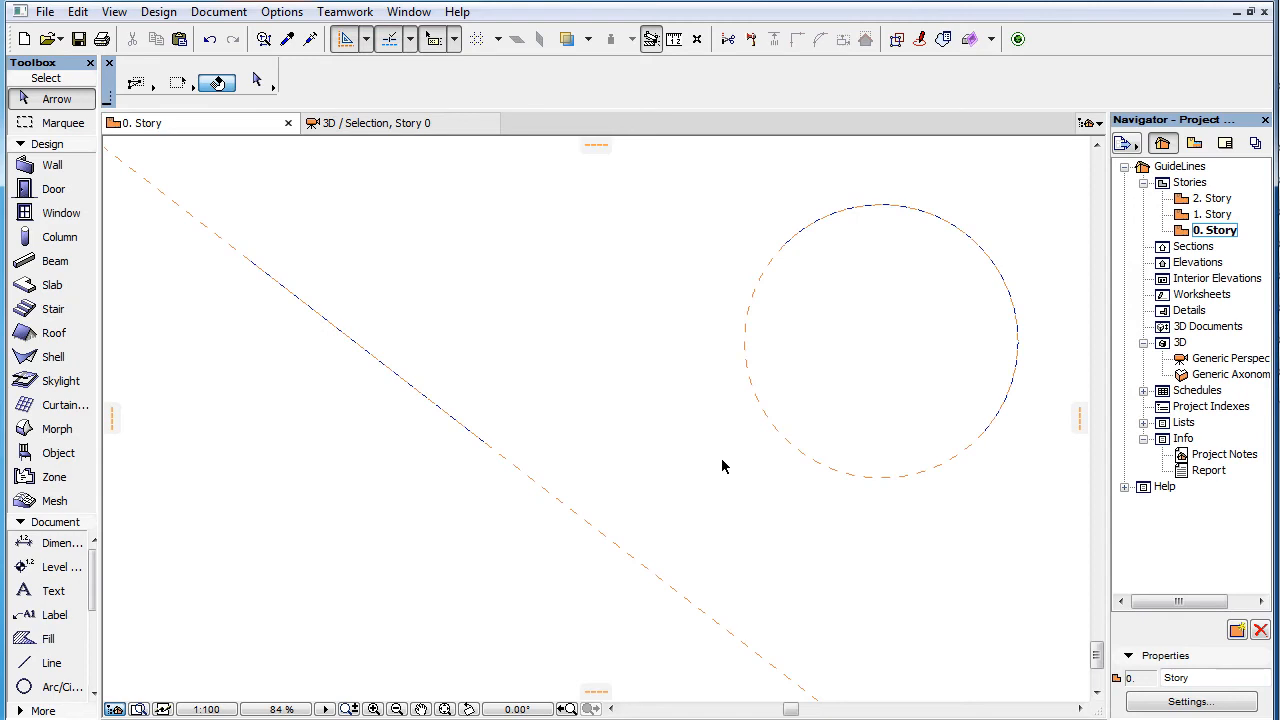
pyautogui.moveTo(748, 392)
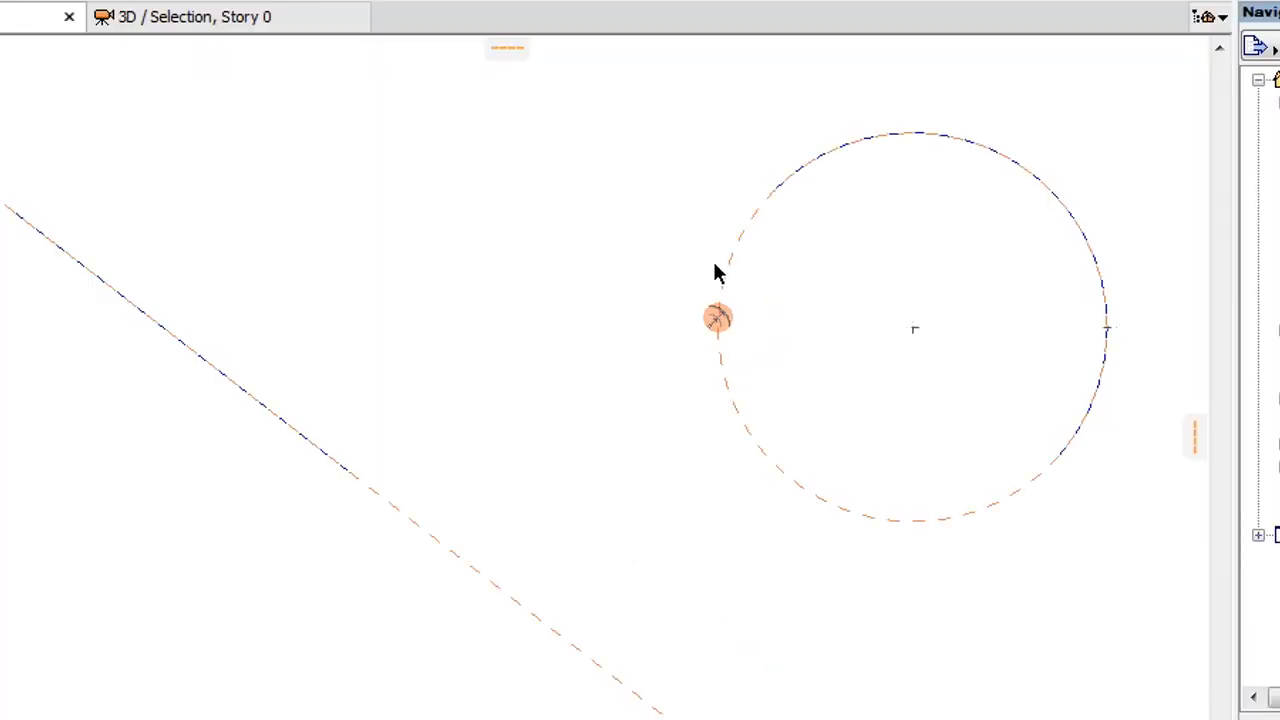
pyautogui.moveTo(770, 315)
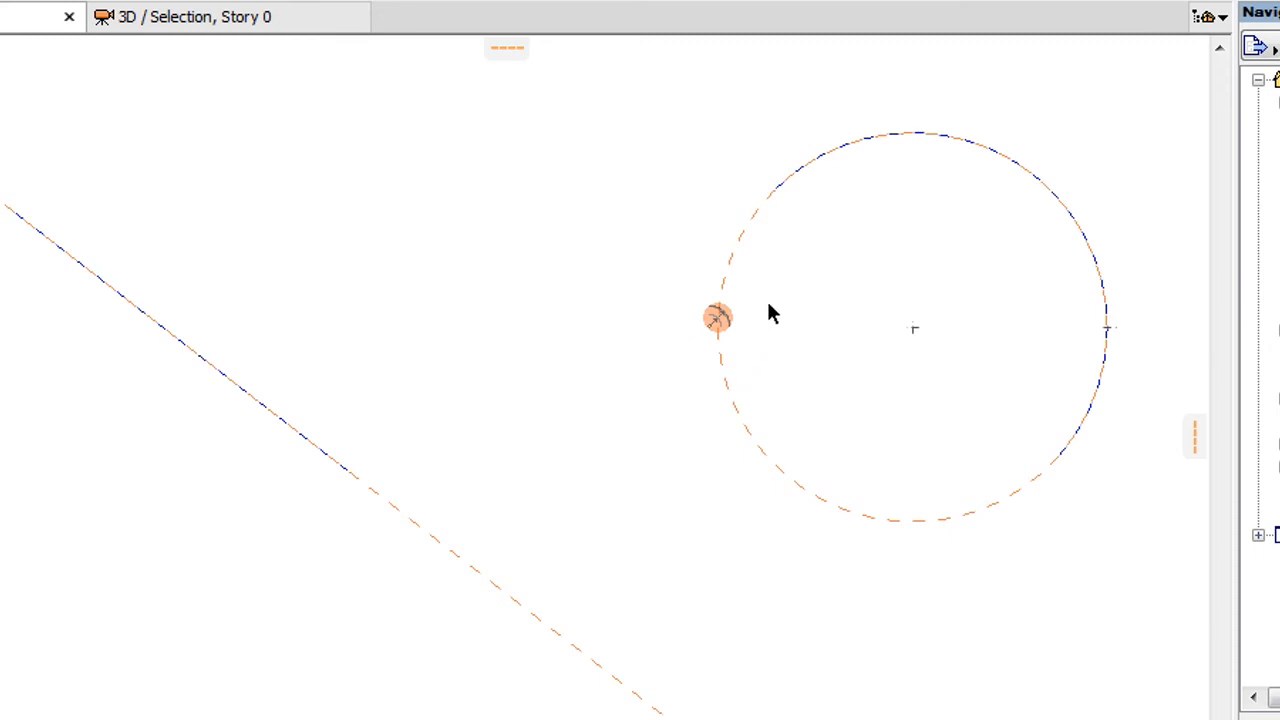
pyautogui.moveTo(728, 372)
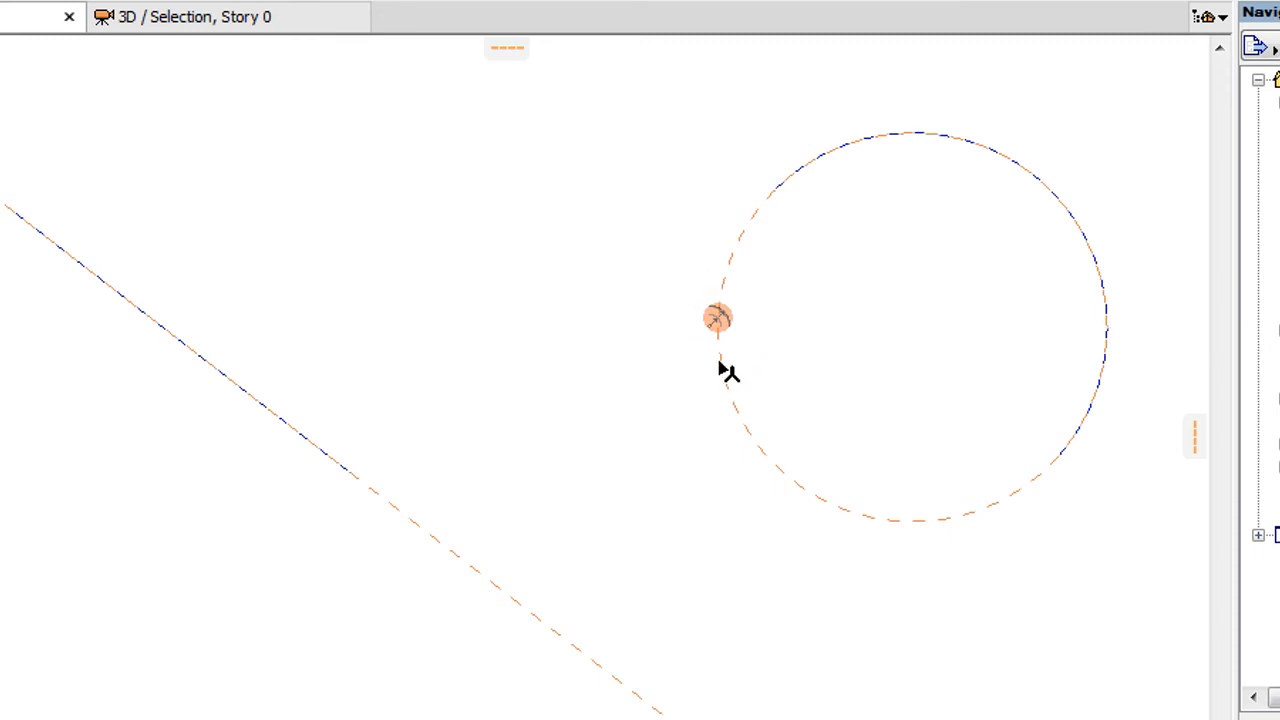
pyautogui.moveTo(705, 278)
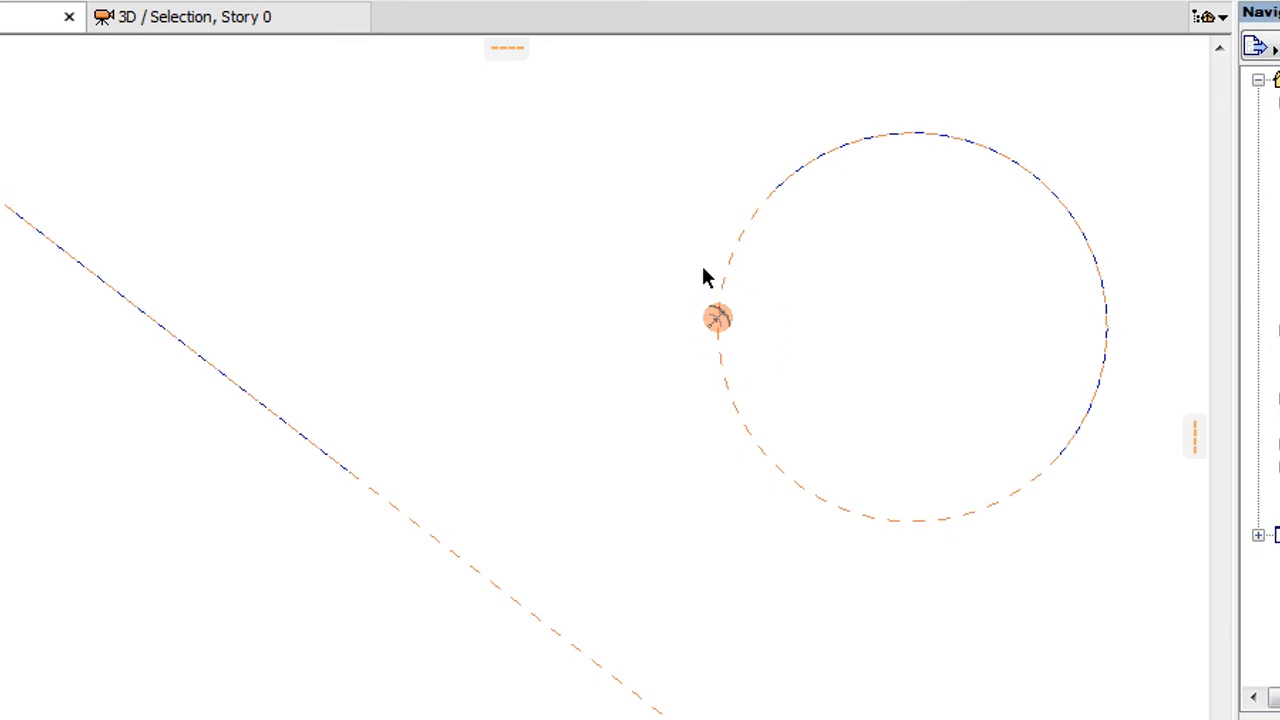
pyautogui.moveTo(772, 358)
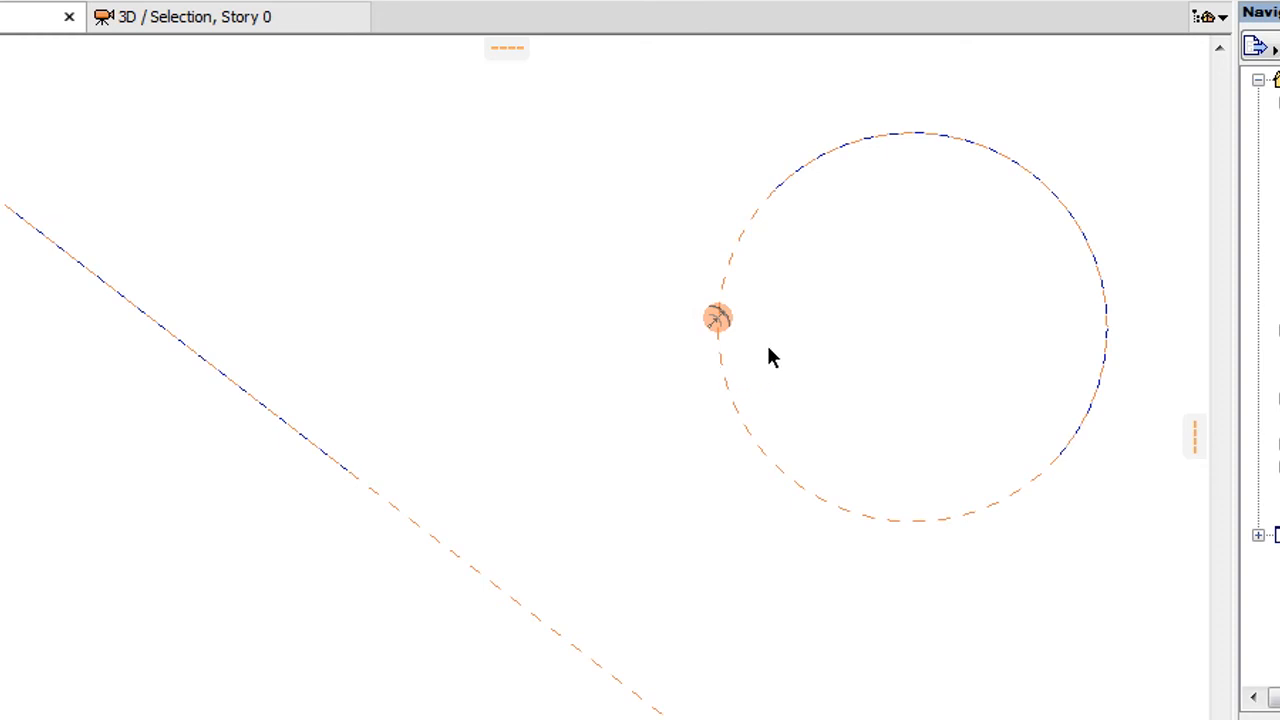
# Increase the guide circle's radius so it sits outside the arc
pyautogui.click(717, 318)
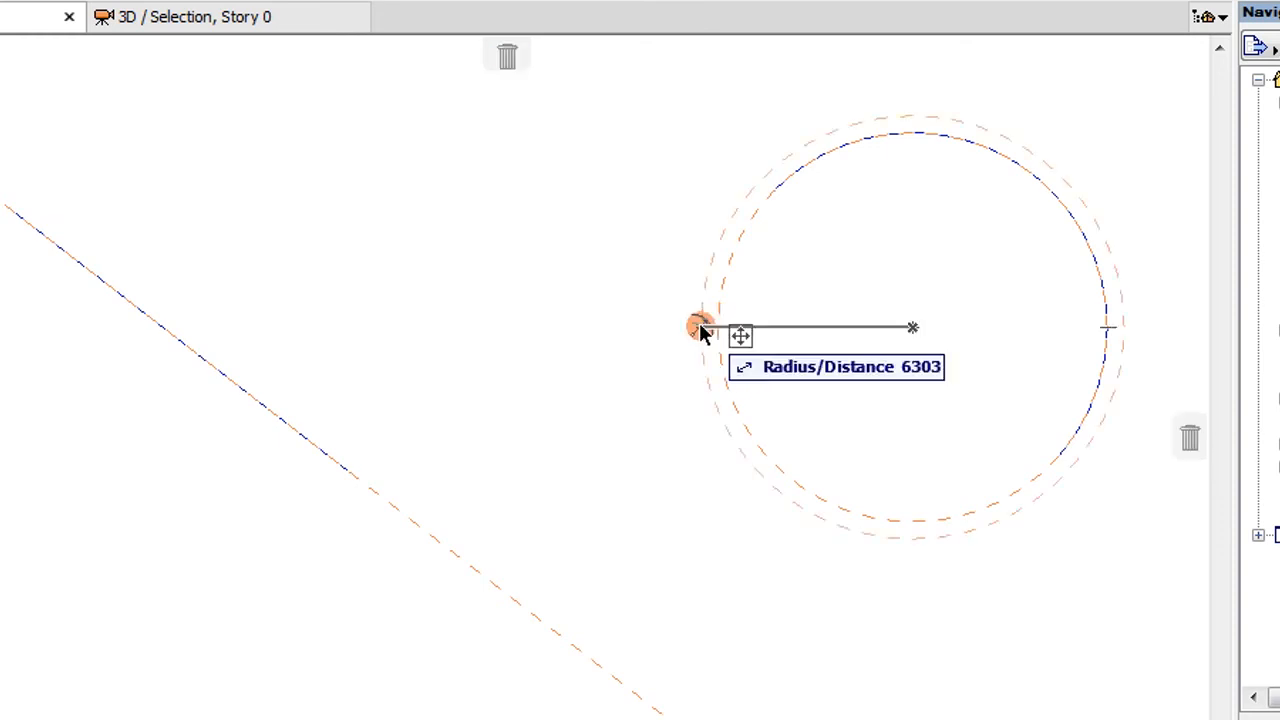
pyautogui.moveTo(700, 327); pyautogui.dragTo(525, 380)
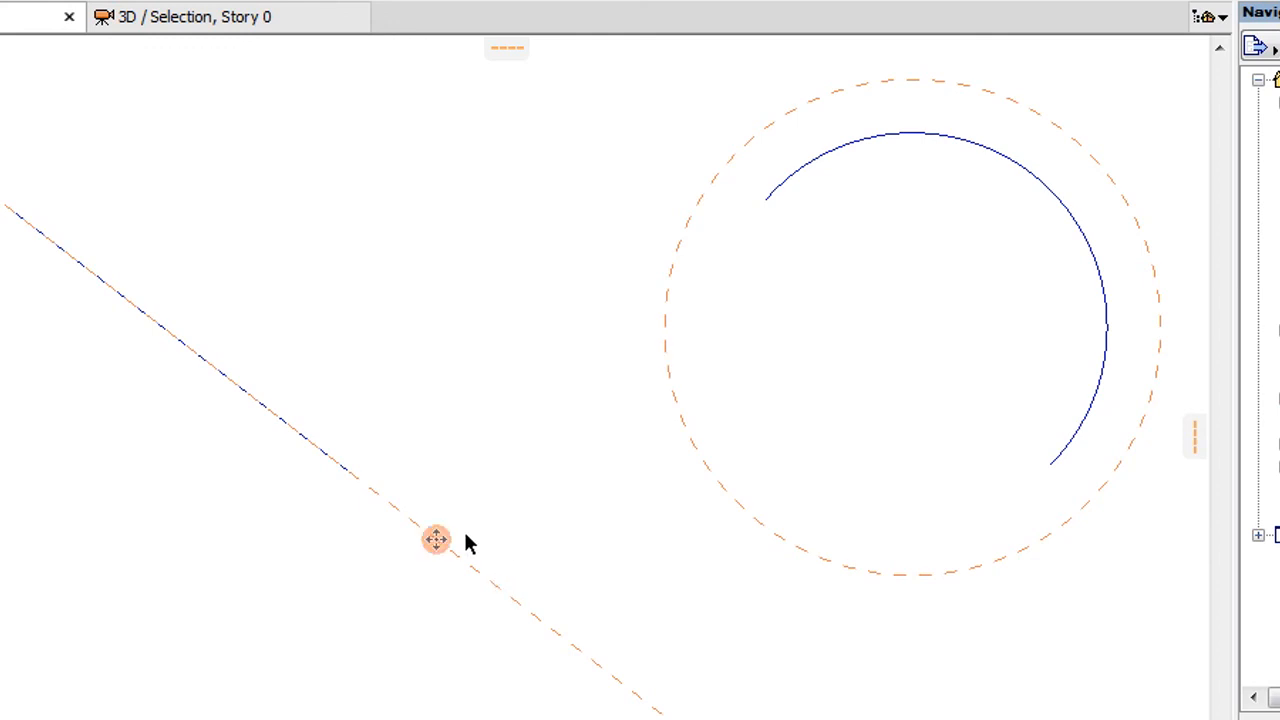
# Drag the diagonal guideline onto the arc's lower endpoint
pyautogui.moveTo(435, 540); pyautogui.dragTo(1075, 435)
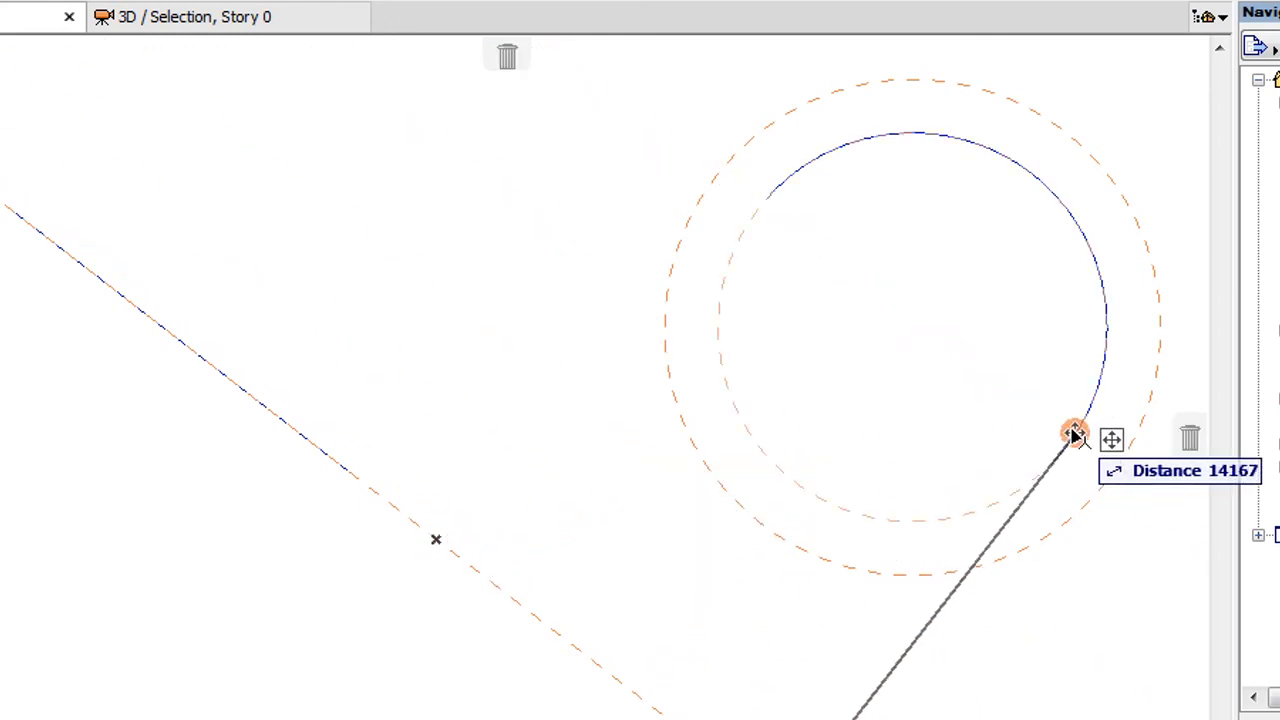